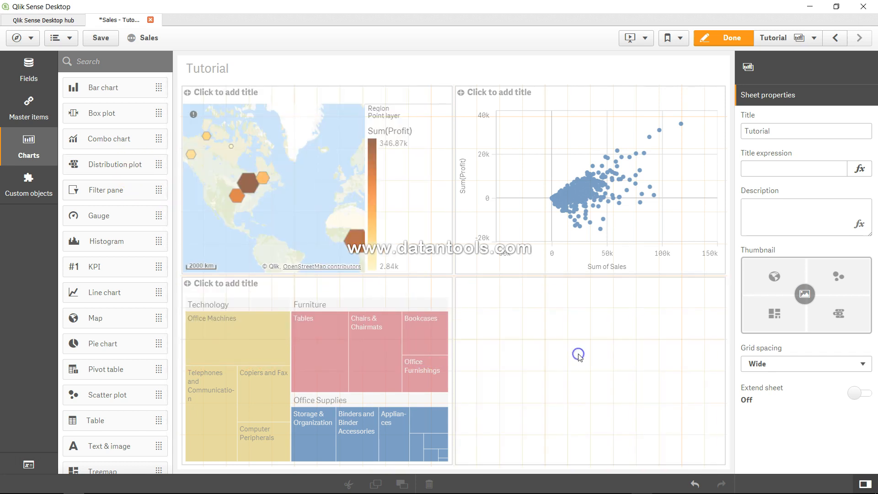
Add an empty distribution plot to the blank bottom-right cell of the Tutorial sheet.
left_click(578, 355)
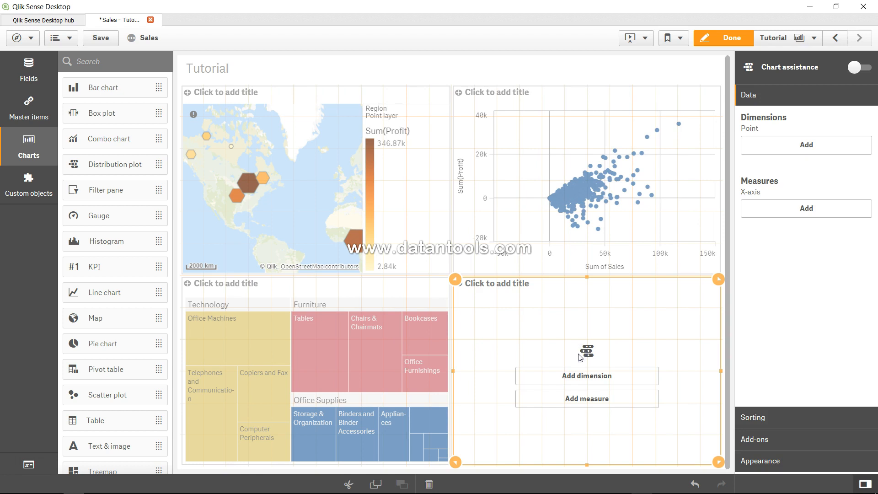
mouse_move(110, 164)
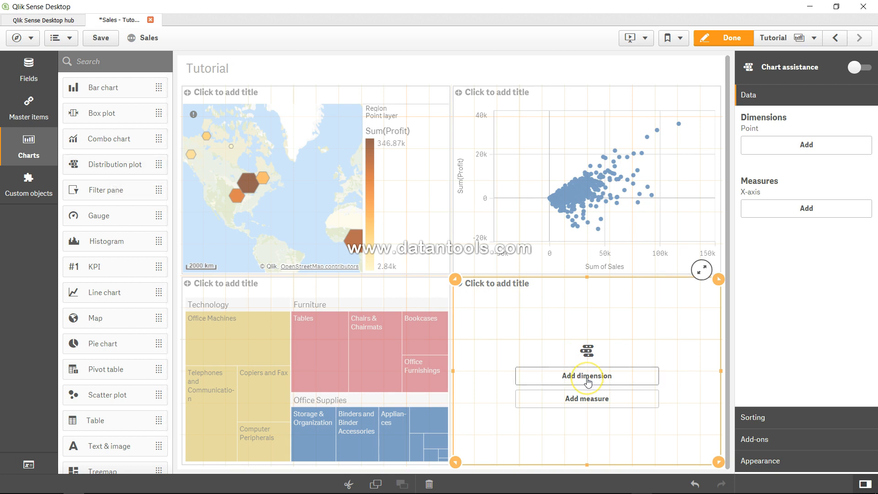
mouse_move(587, 376)
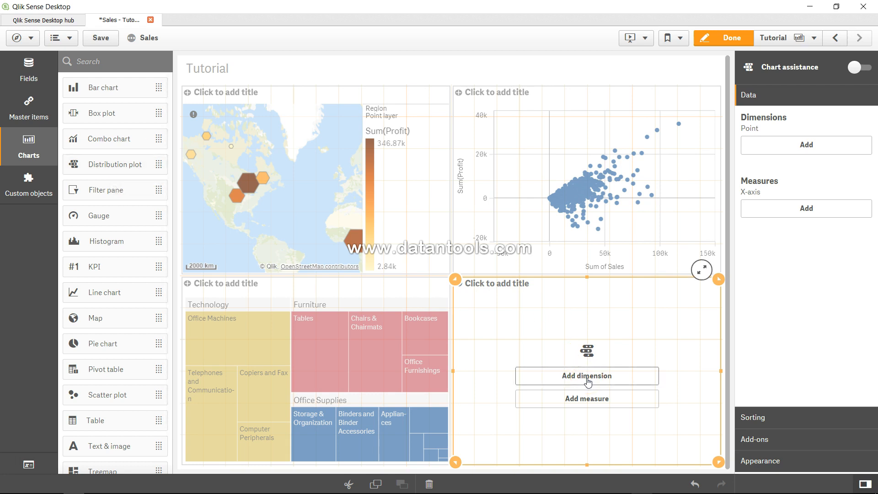
Give the plot Customer Segment as dimension and Sum of Sales as measure.
left_click(586, 376)
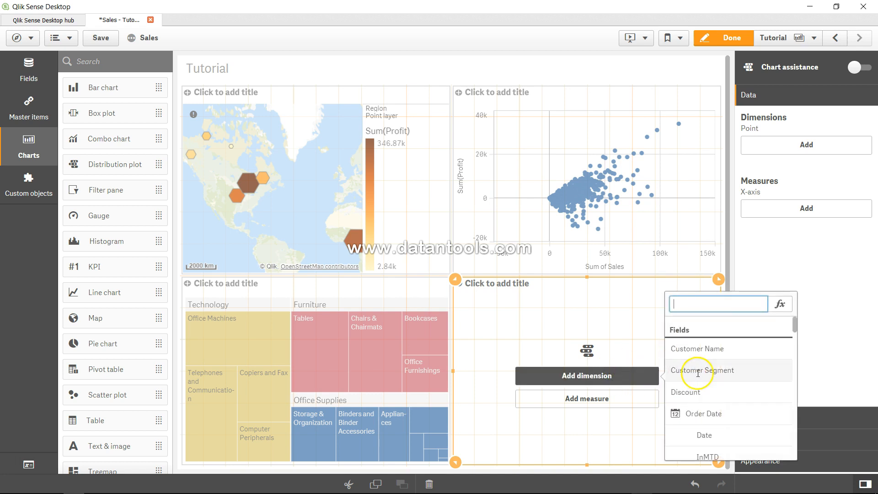
left_click(702, 370)
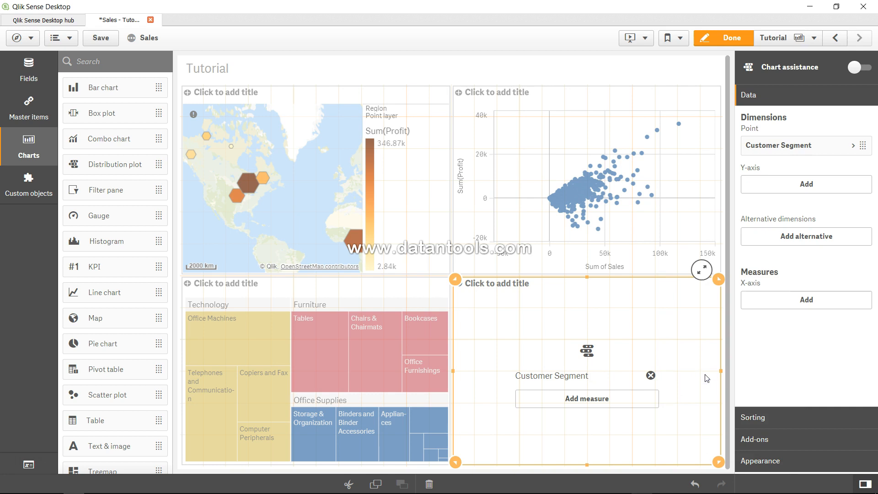
left_click(587, 399)
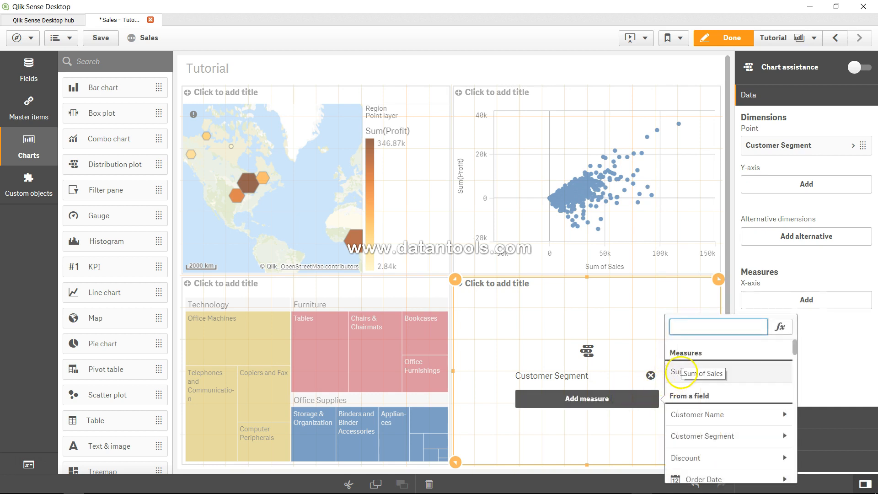
left_click(708, 374)
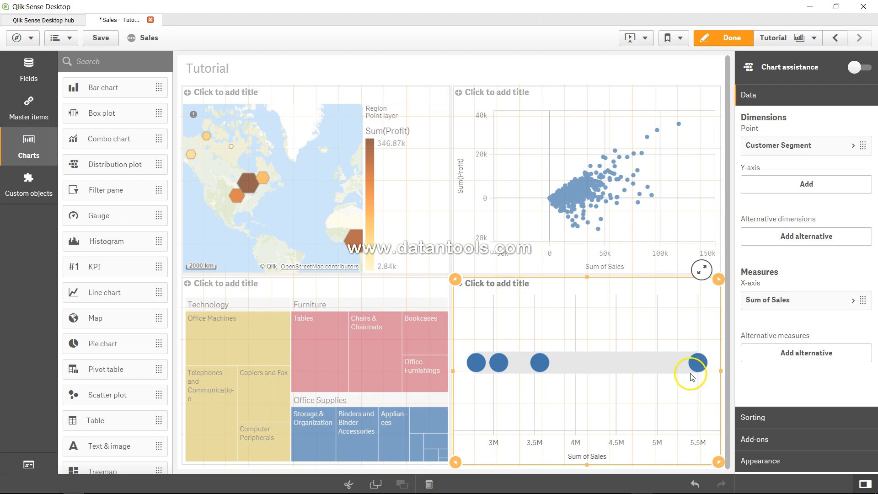
mouse_move(646, 377)
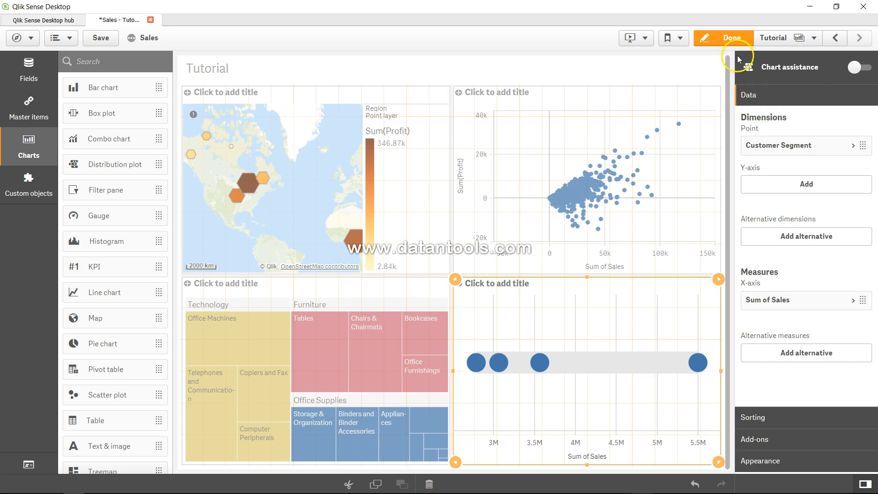
View the sheet in analysis mode to read point values, then return to editing.
left_click(731, 37)
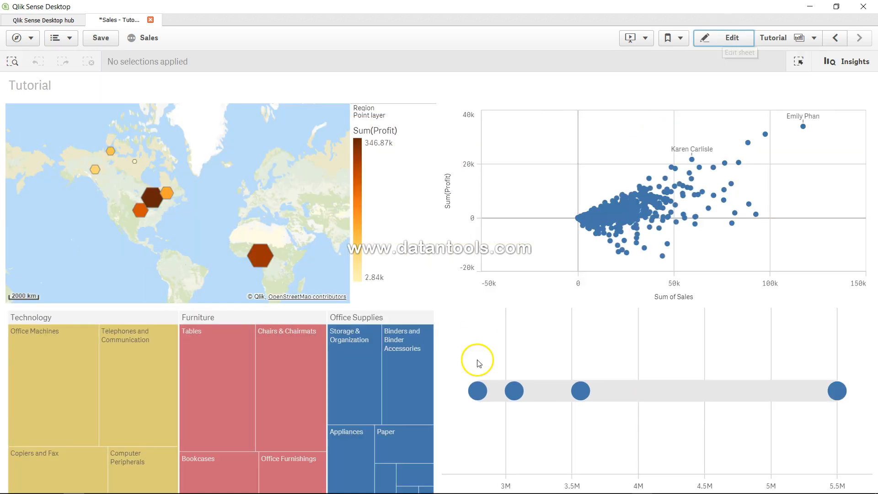
mouse_move(478, 391)
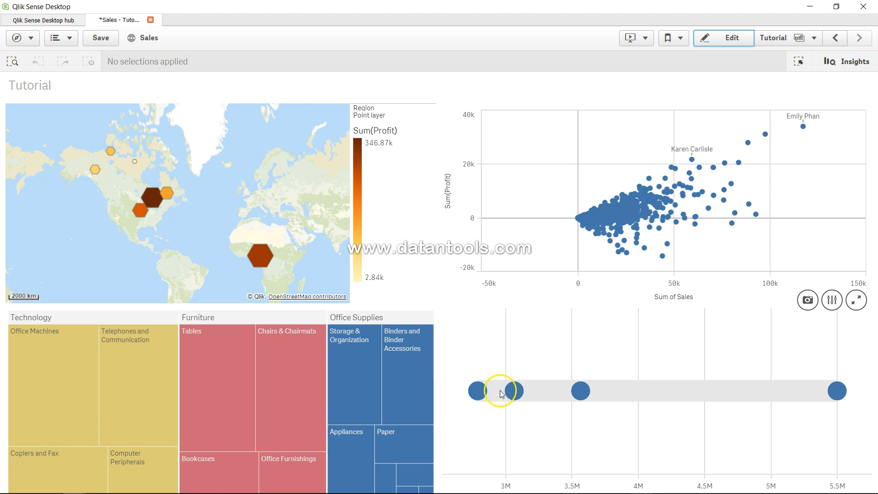
mouse_move(512, 391)
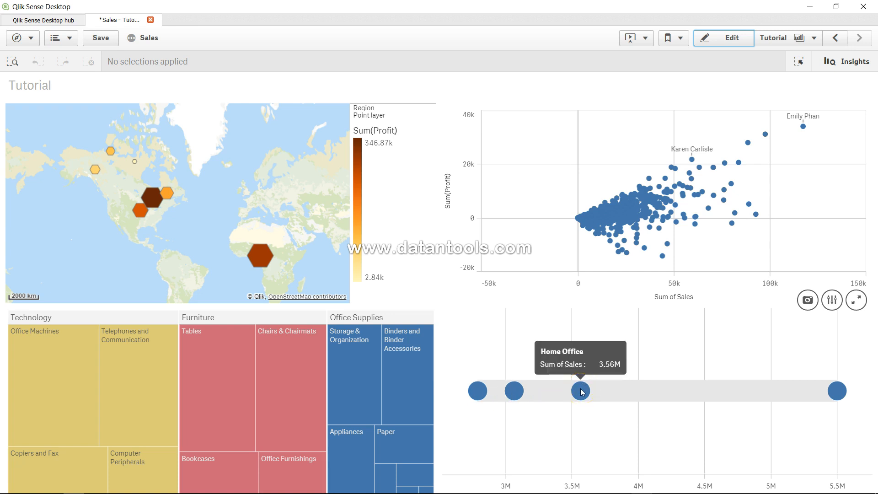
mouse_move(836, 391)
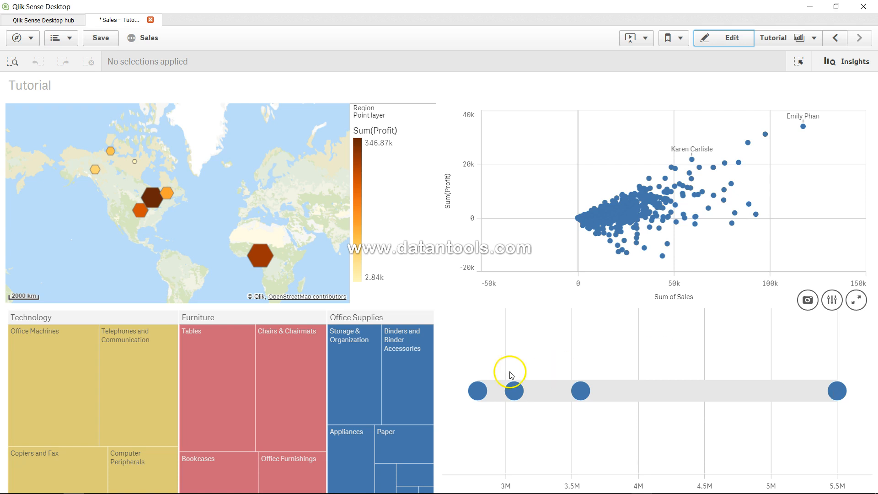
mouse_move(837, 393)
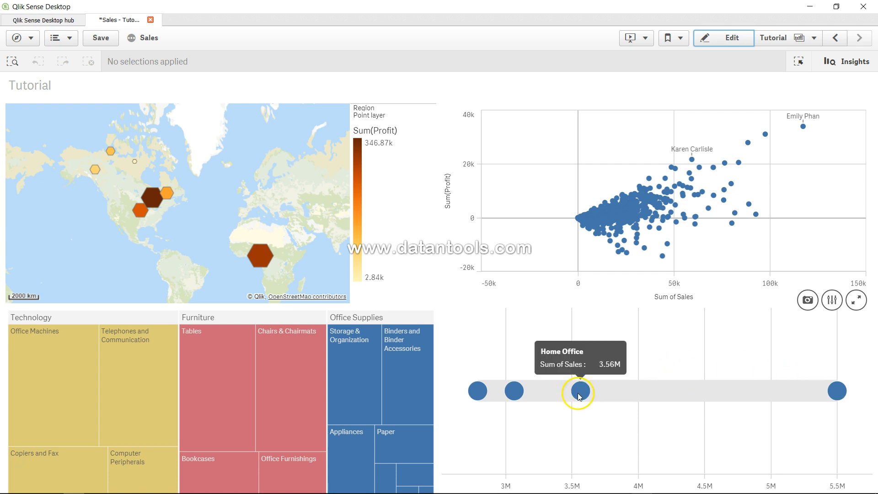
mouse_move(507, 391)
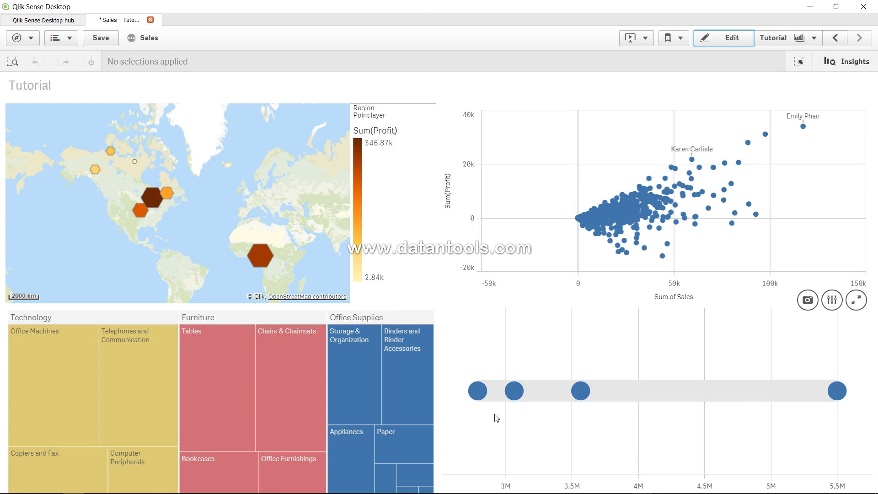
mouse_move(836, 391)
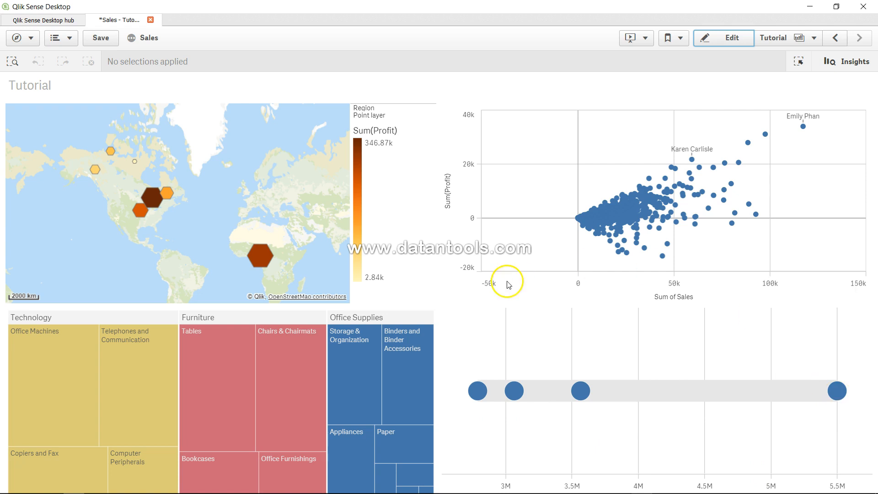
mouse_move(477, 391)
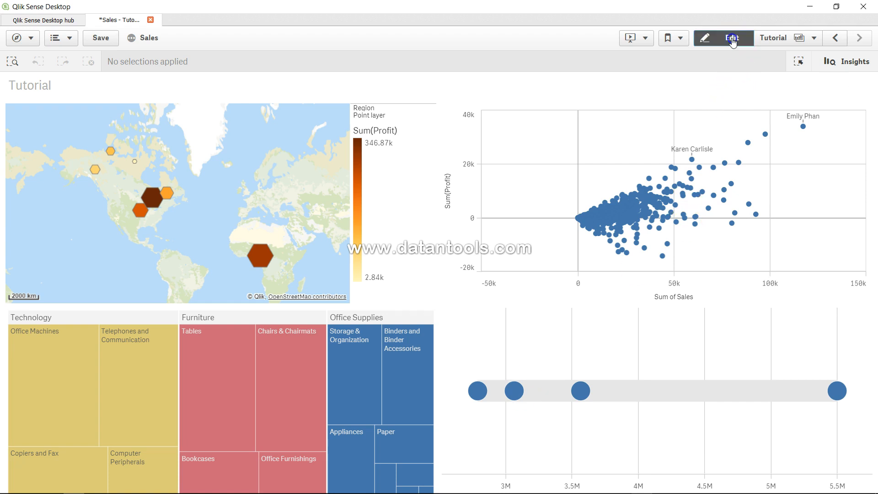
left_click(723, 37)
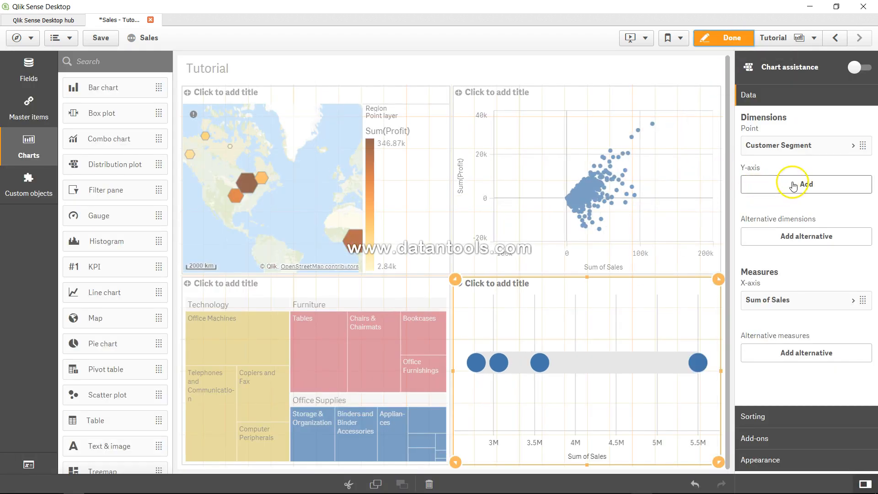
Add Product Sub-Category as the Y-axis dimension and return to analysis mode.
left_click(805, 184)
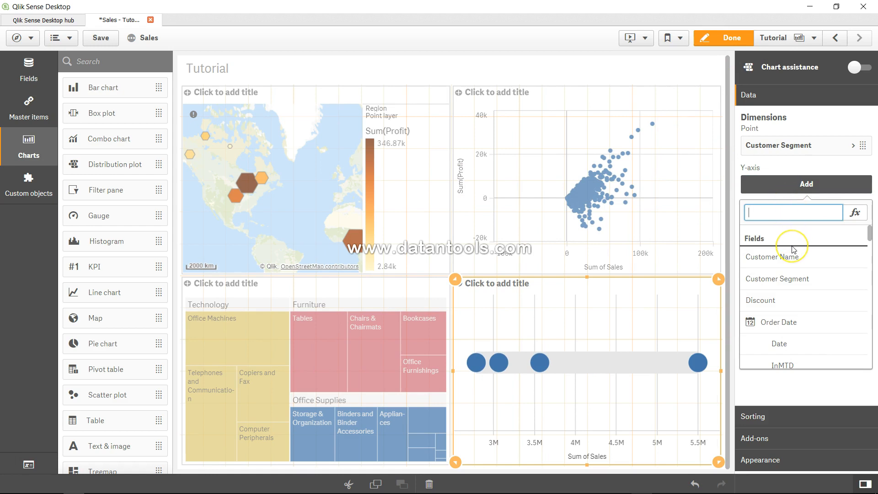
type("product")
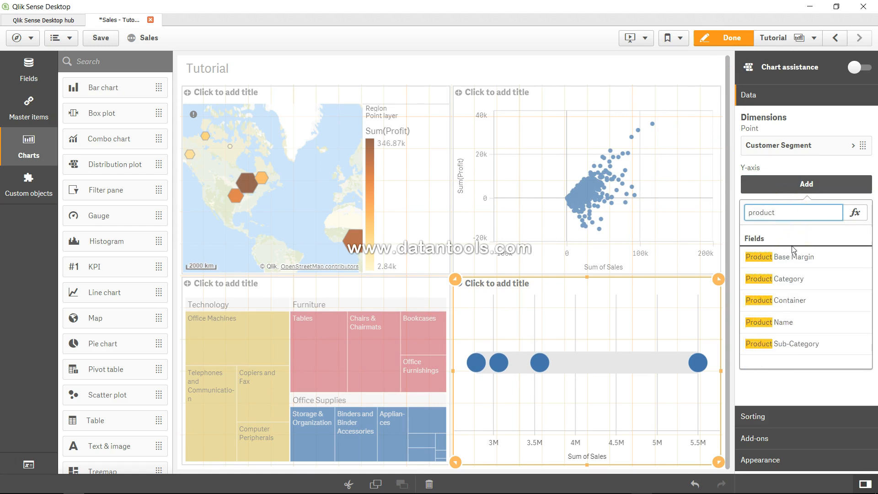
left_click(794, 343)
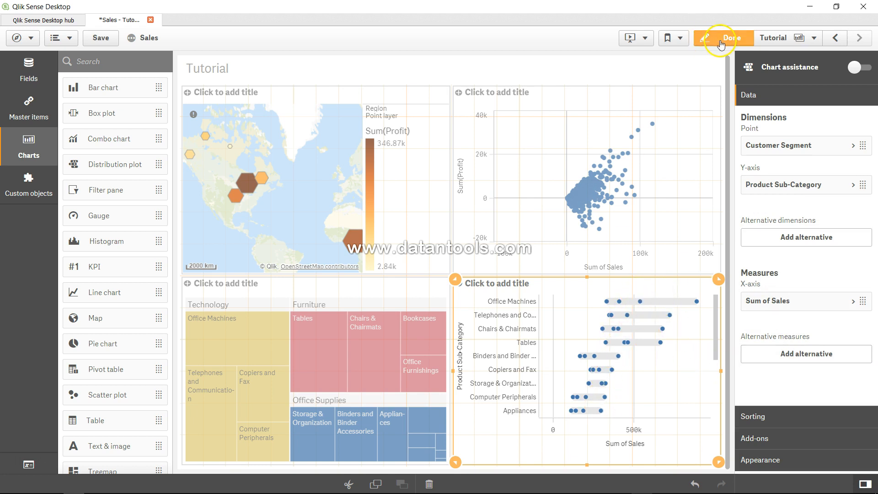
left_click(724, 37)
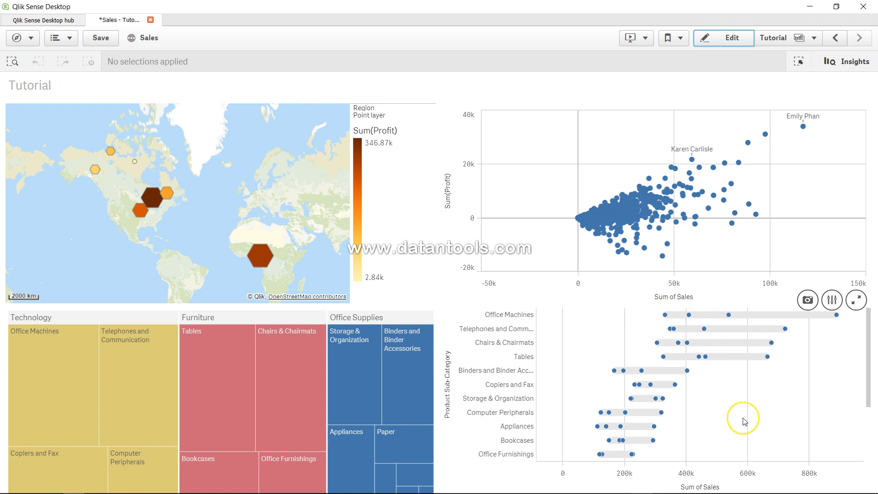
mouse_move(497, 355)
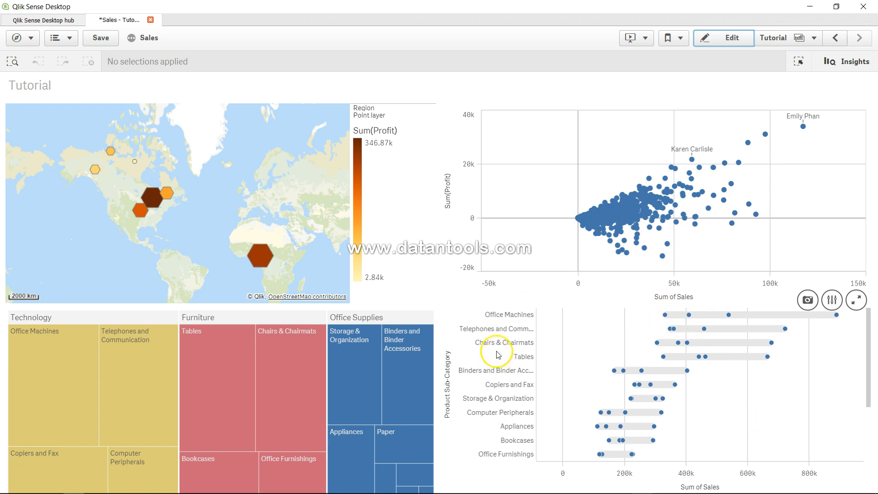
mouse_move(535, 308)
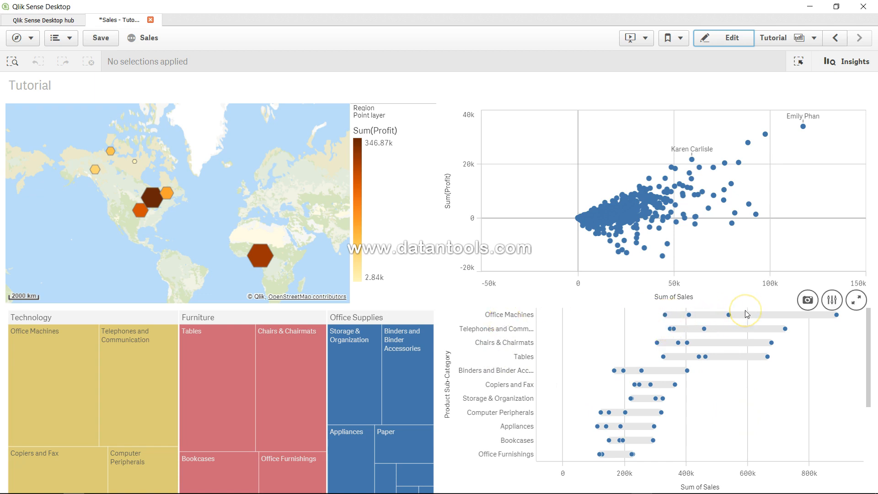
mouse_move(515, 337)
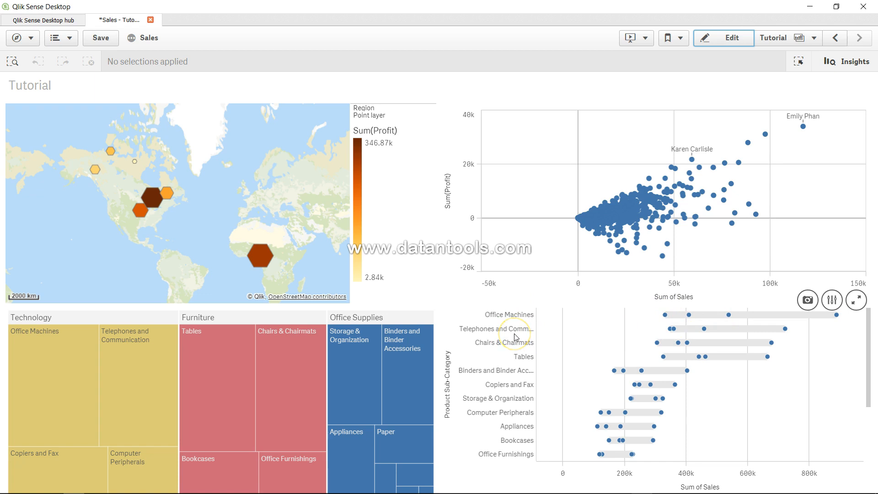
mouse_move(508, 430)
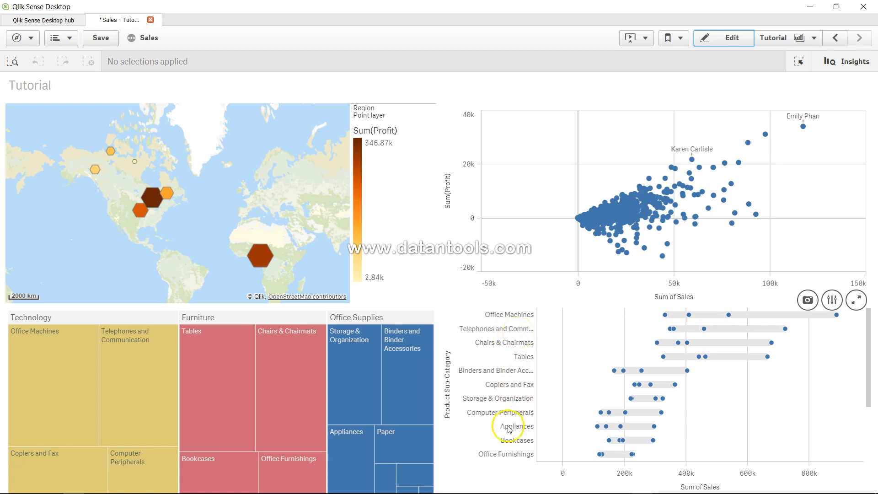
mouse_move(517, 460)
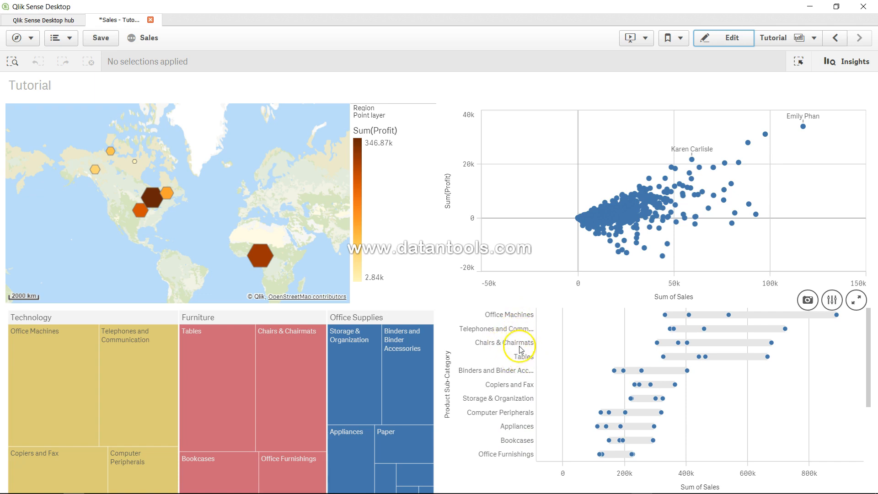
mouse_move(521, 362)
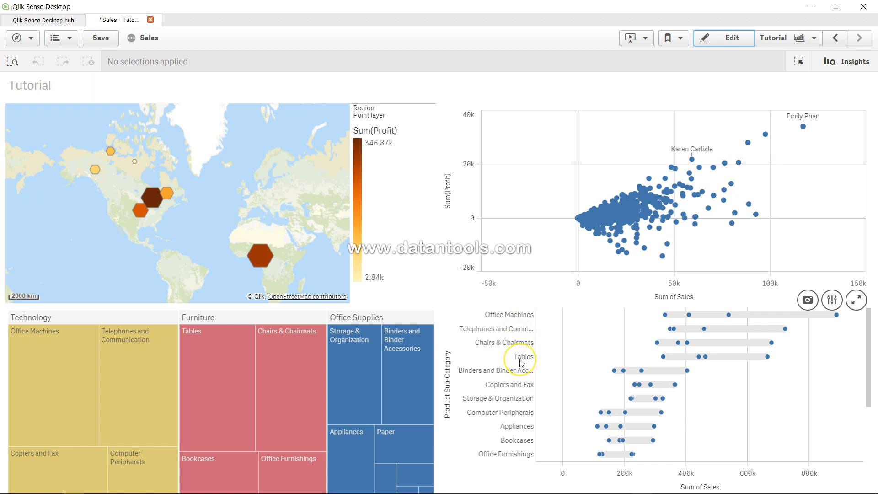
mouse_move(760, 349)
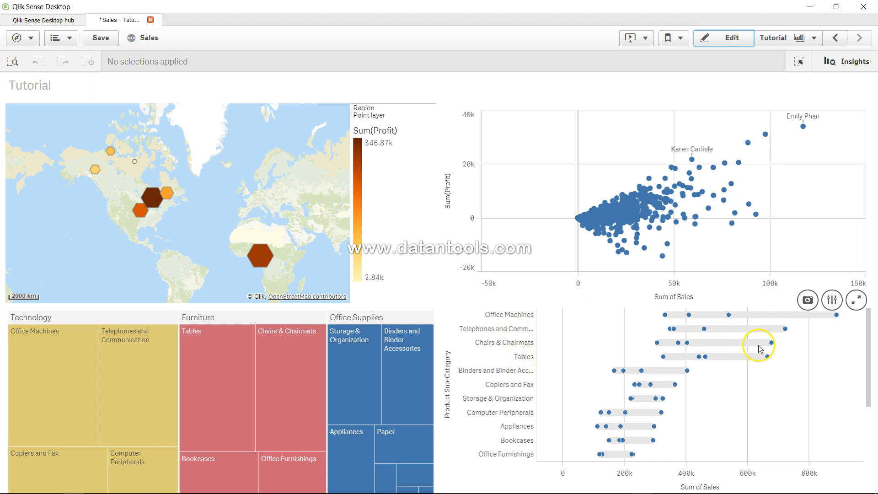
mouse_move(774, 345)
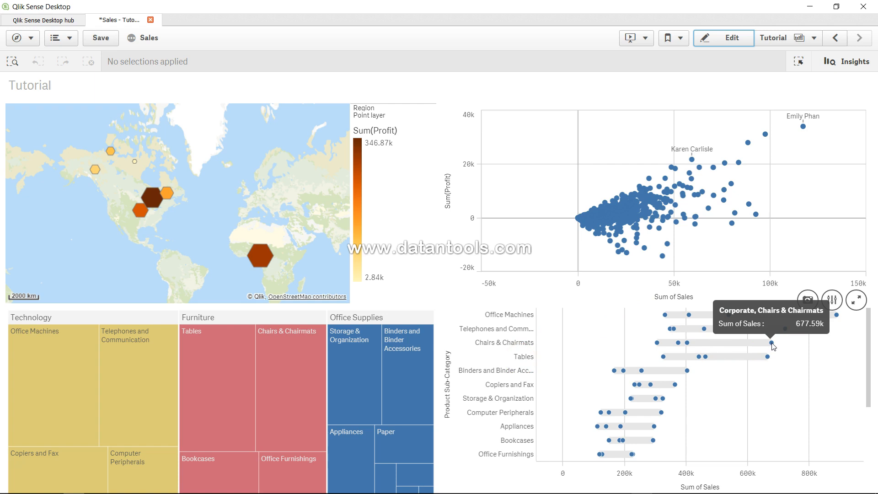
mouse_move(768, 359)
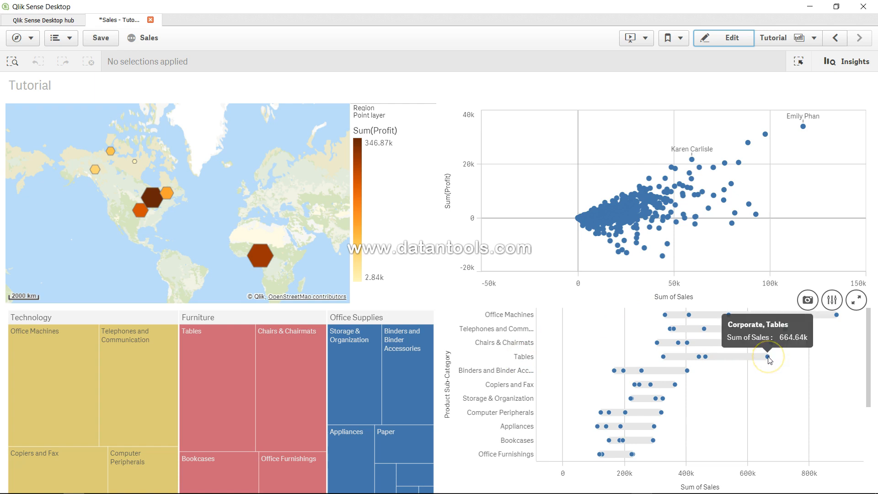
mouse_move(687, 414)
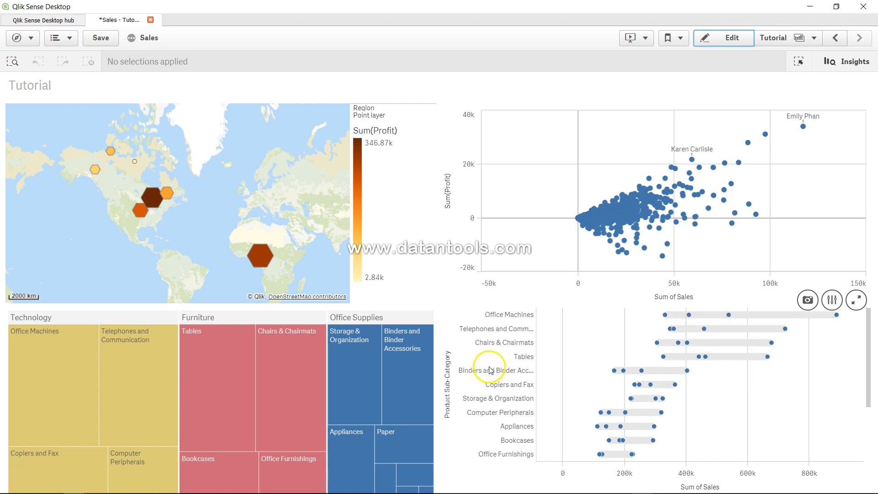
mouse_move(718, 331)
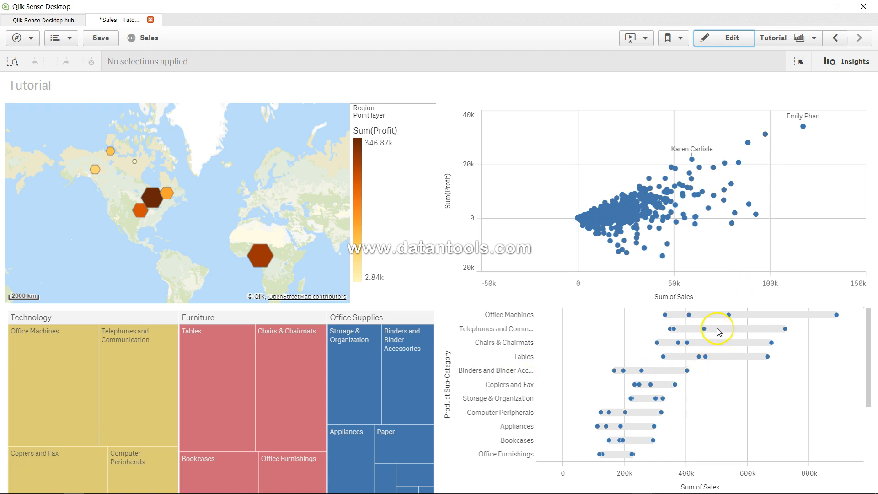
mouse_move(696, 421)
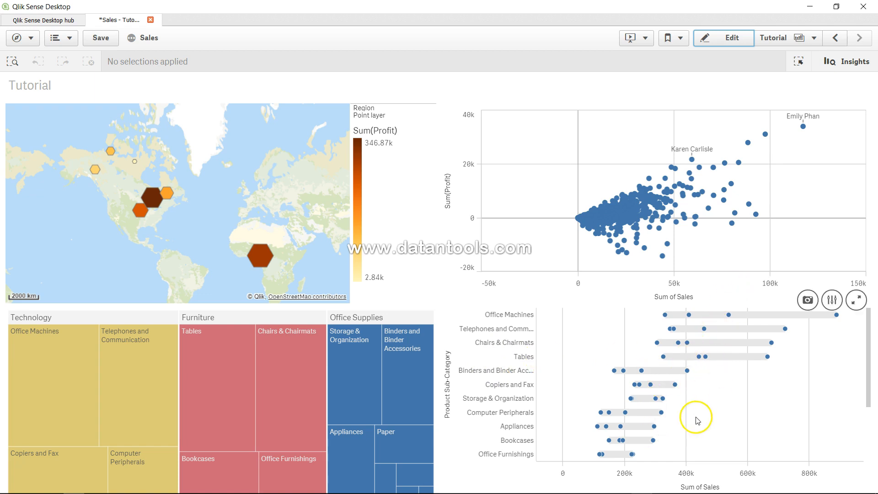